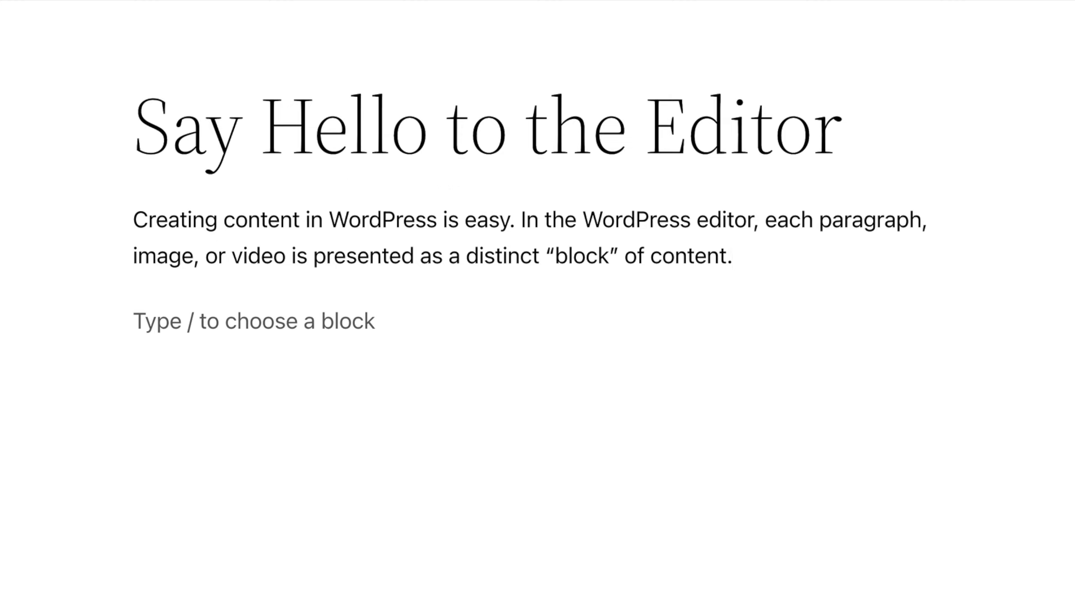
Step: Preview block search with '/image', then open the inline block inserter below the paragraph
{"action": "type", "text": "/"}
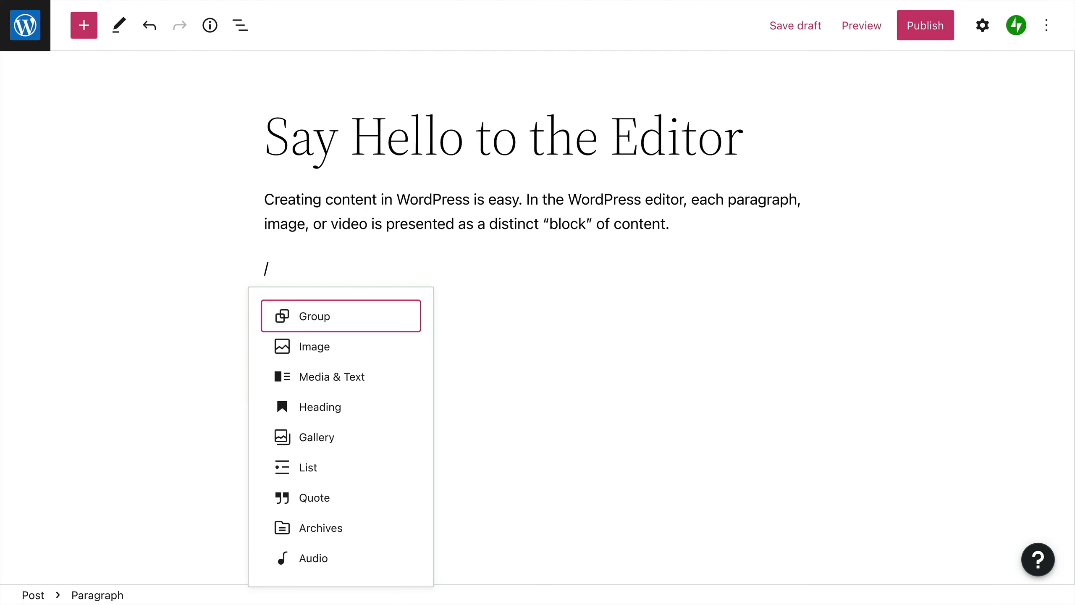
{"action": "type", "text": "image"}
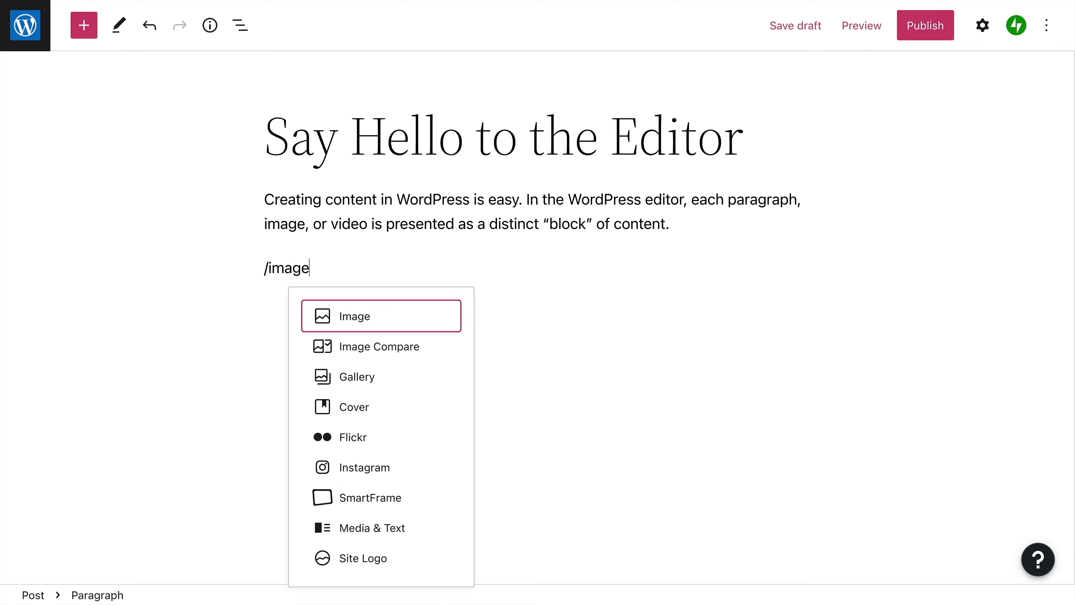
{"action": "mouse_move", "coordinate": [389, 326]}
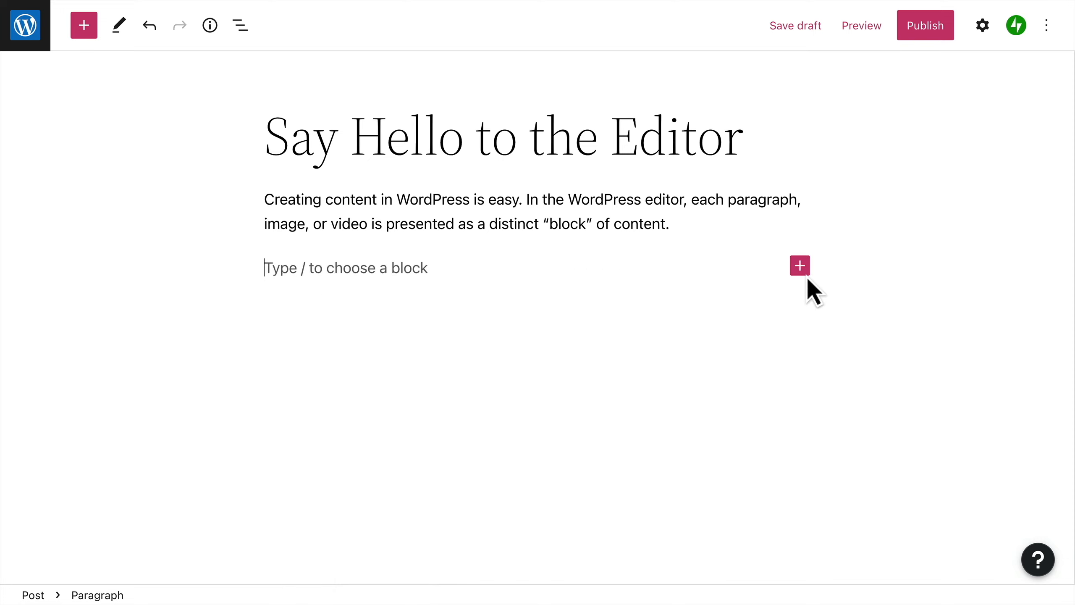
{"action": "left_click", "coordinate": [799, 265]}
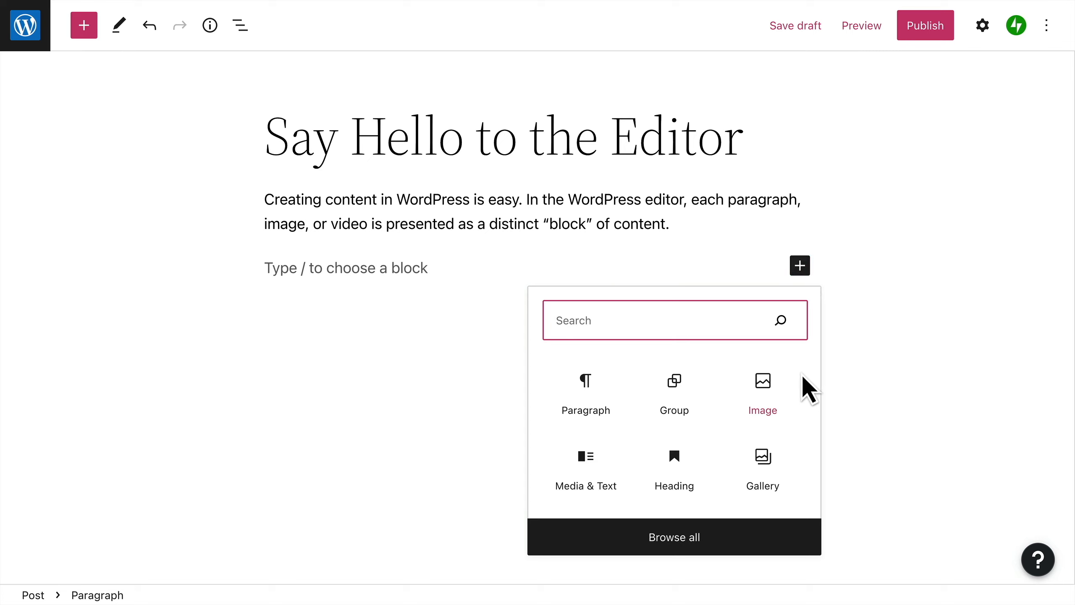
{"action": "mouse_move", "coordinate": [803, 521]}
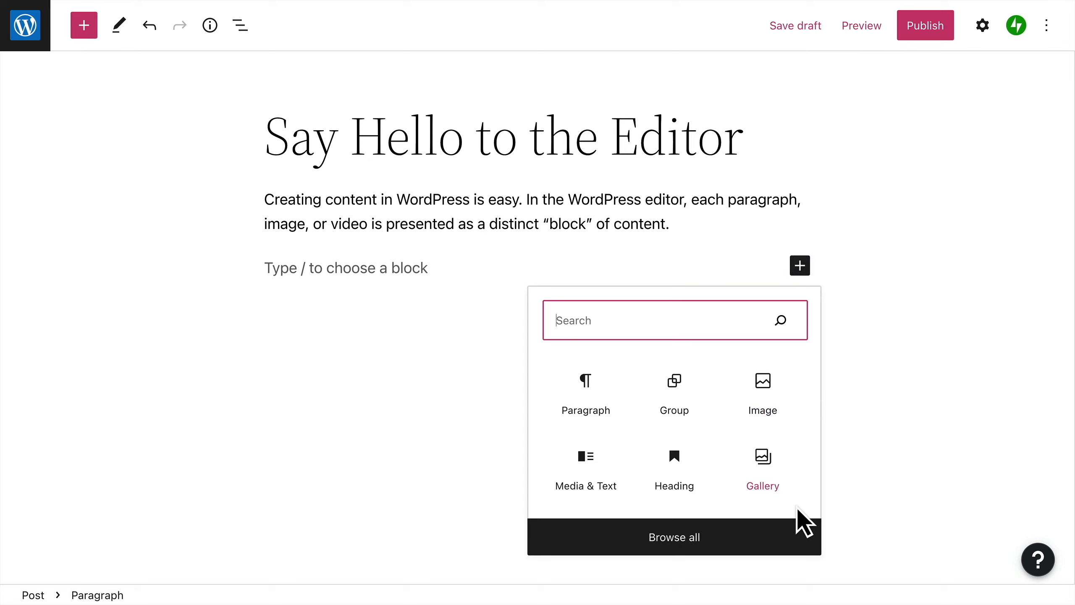
{"action": "mouse_move", "coordinate": [105, 83]}
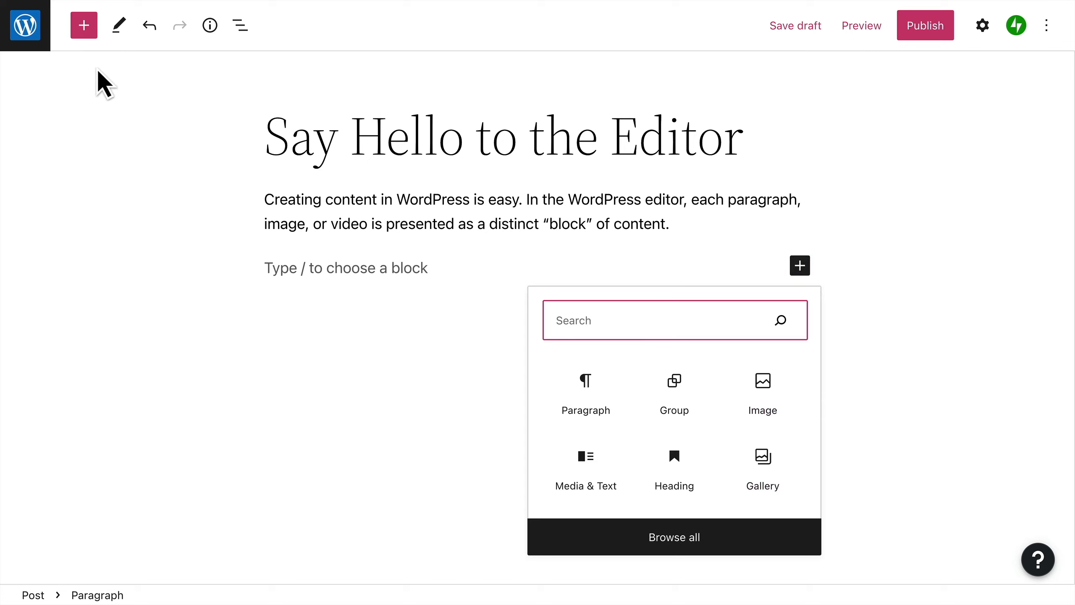
Step: Browse the full block library and insert a Quote block below the paragraph
{"action": "left_click", "coordinate": [673, 537]}
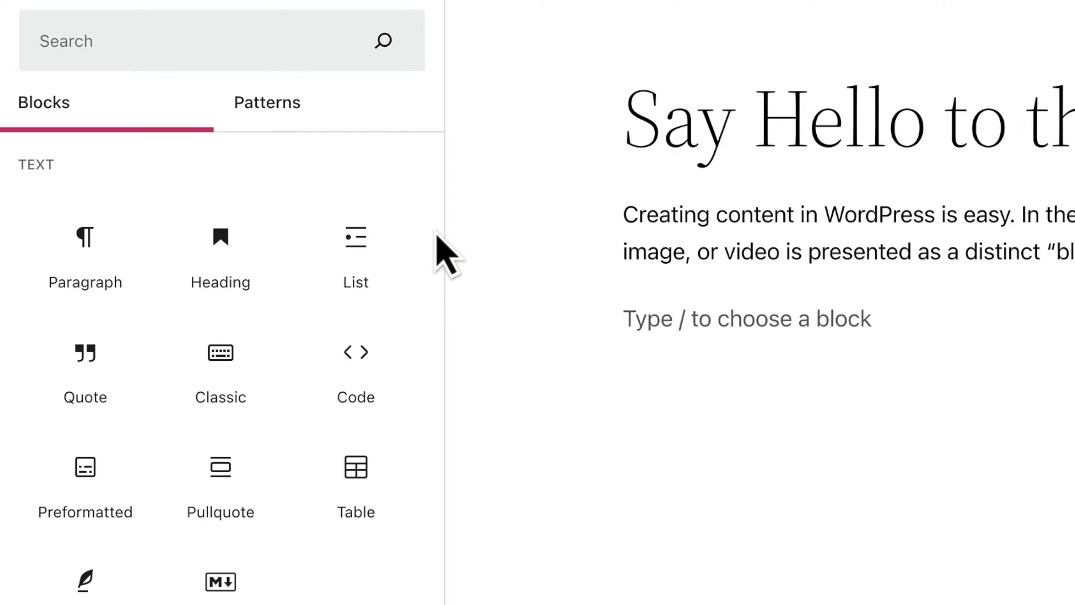
{"action": "scroll", "scroll_direction": "down", "scroll_amount": 3}
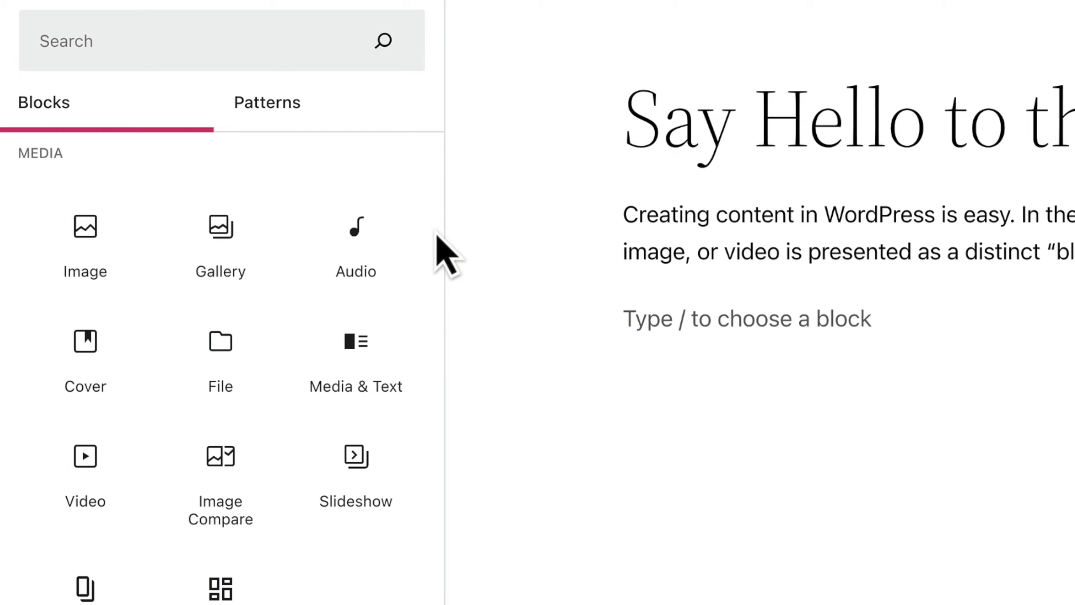
{"action": "scroll", "scroll_direction": "down", "scroll_amount": 3}
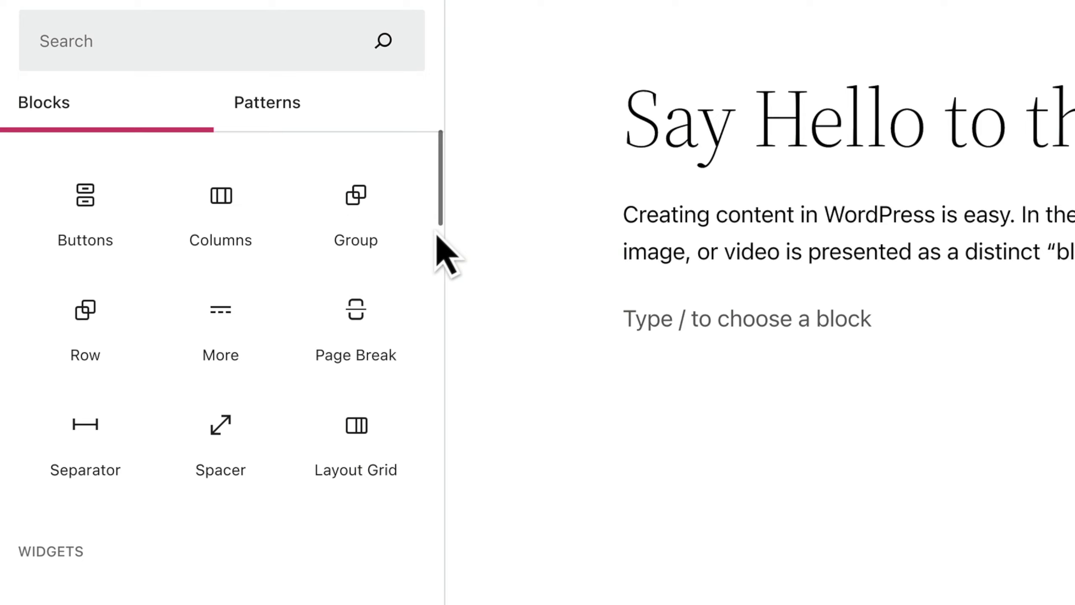
{"action": "scroll", "scroll_direction": "down", "scroll_amount": 3}
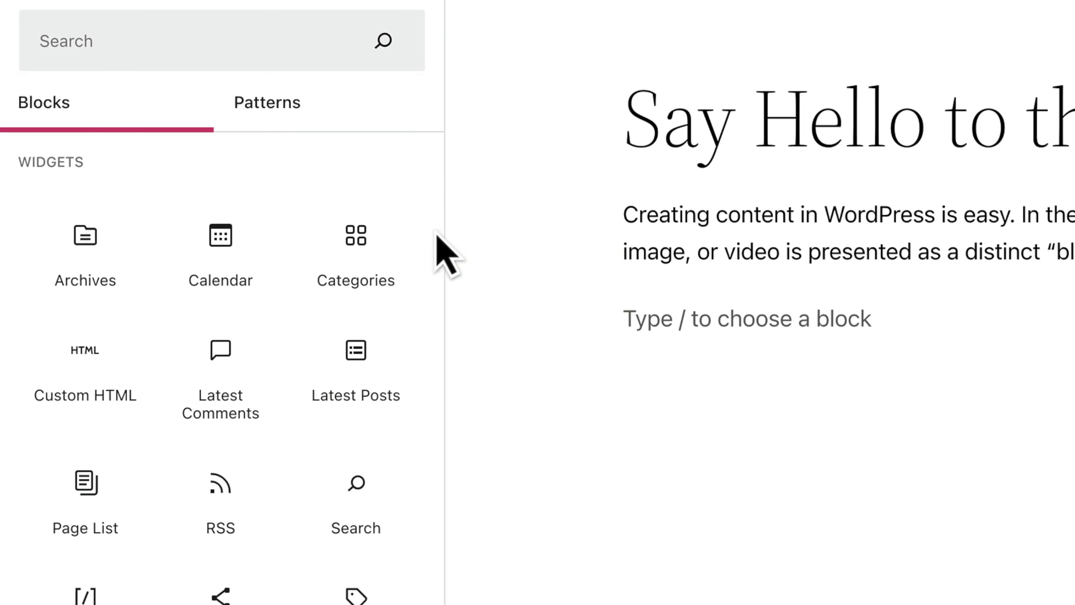
{"action": "scroll", "scroll_direction": "down", "scroll_amount": 3}
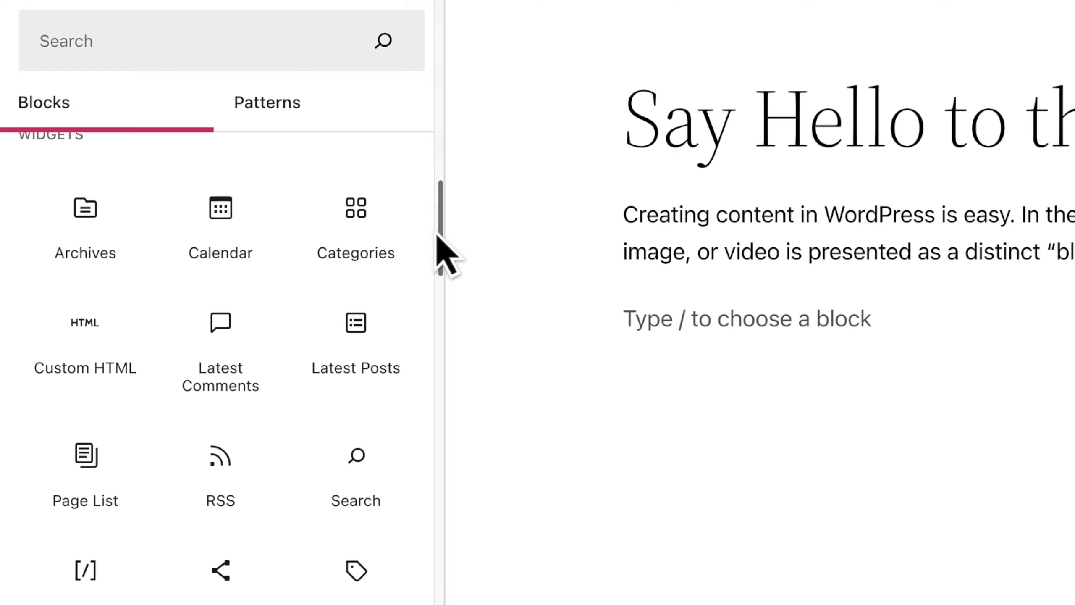
{"action": "scroll", "scroll_direction": "up", "scroll_amount": 3}
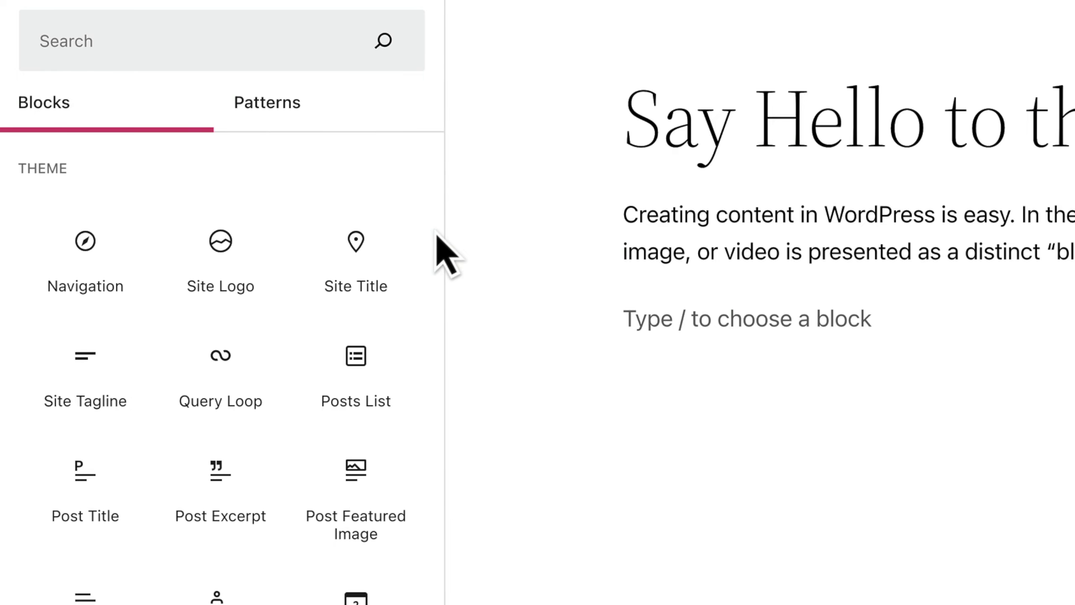
{"action": "scroll", "scroll_direction": "down", "scroll_amount": 3}
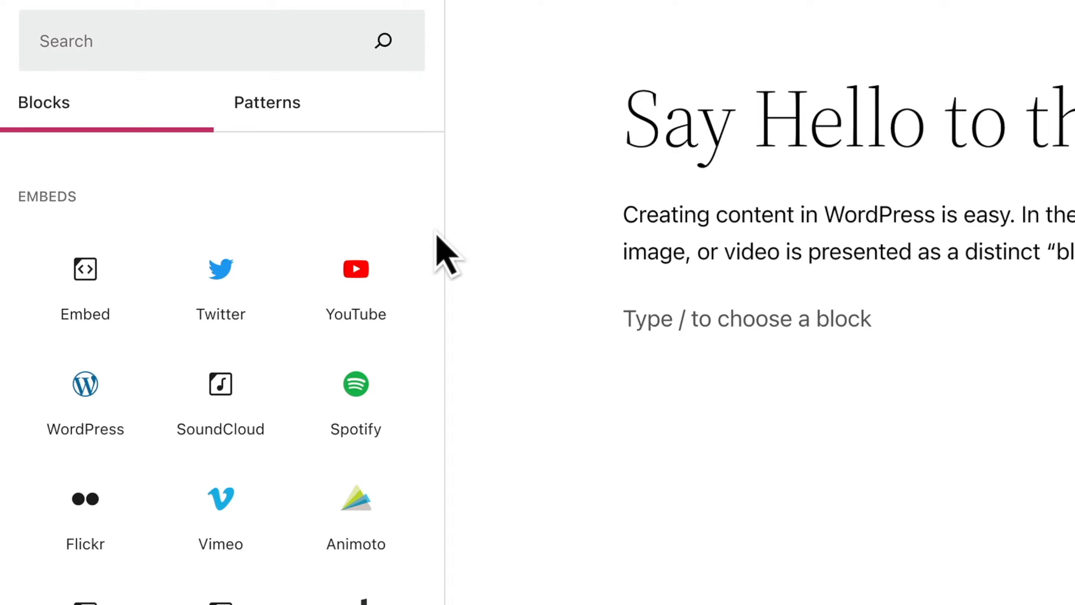
{"action": "scroll", "scroll_direction": "up", "scroll_amount": 3}
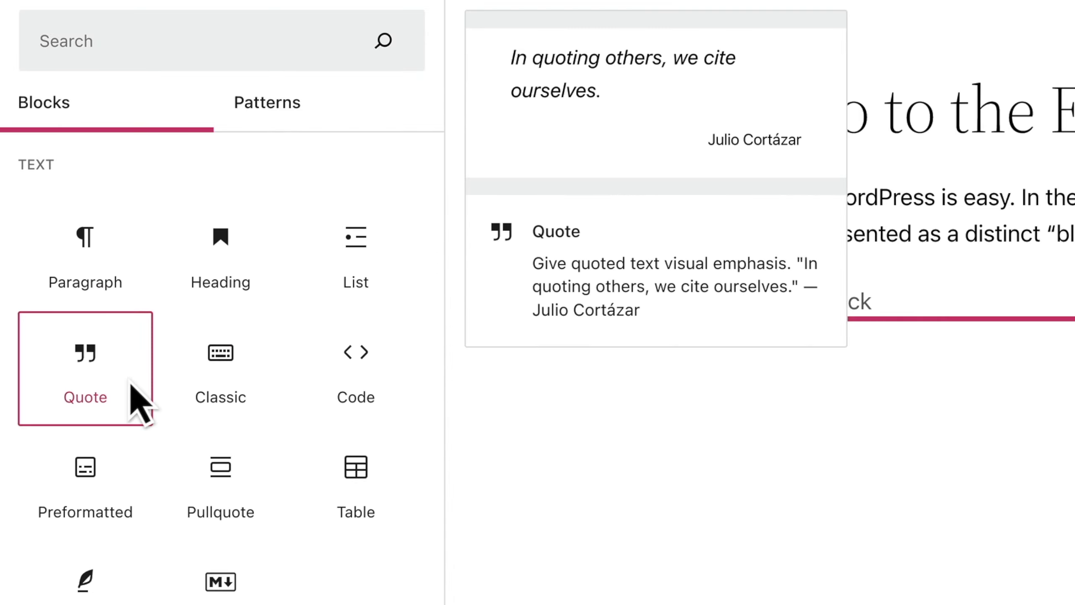
{"action": "left_click", "coordinate": [84, 368]}
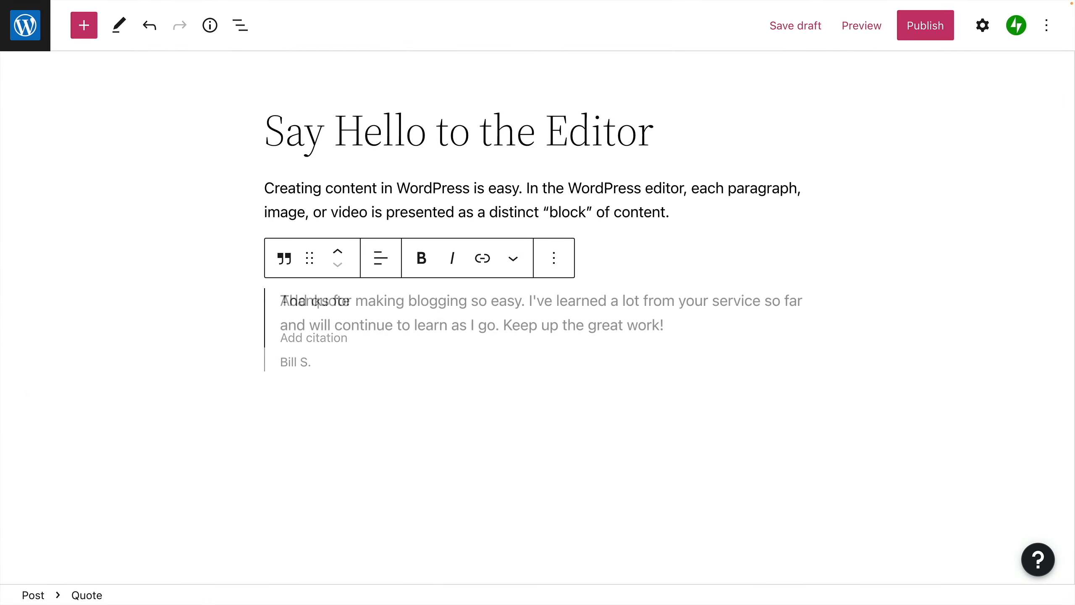
Step: In the quote's settings, try the Plain style, then apply the Large style
{"action": "left_click", "coordinate": [553, 258]}
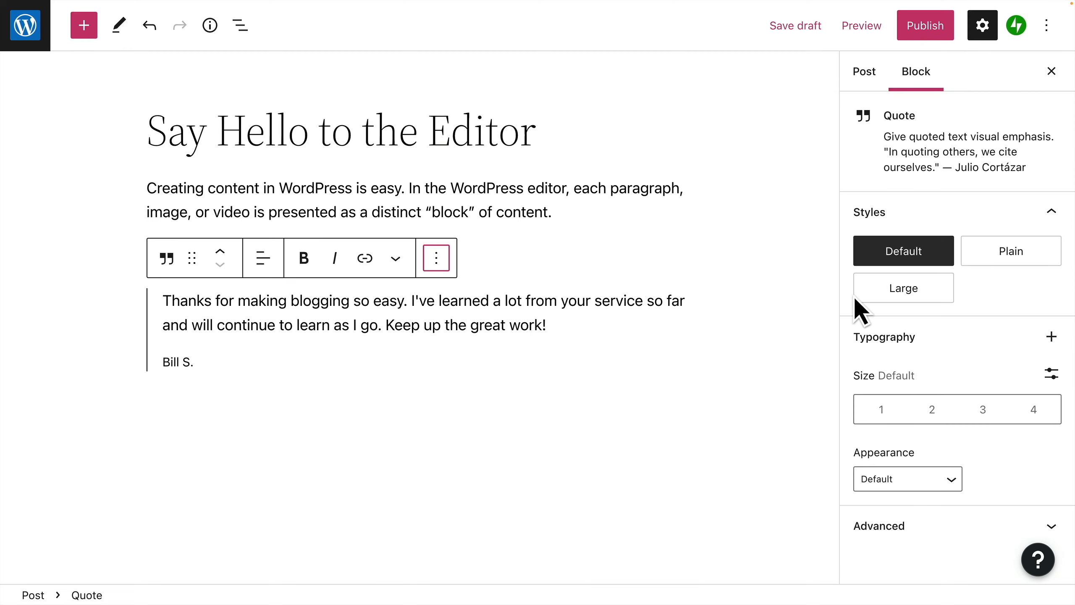
{"action": "left_click", "coordinate": [1010, 250]}
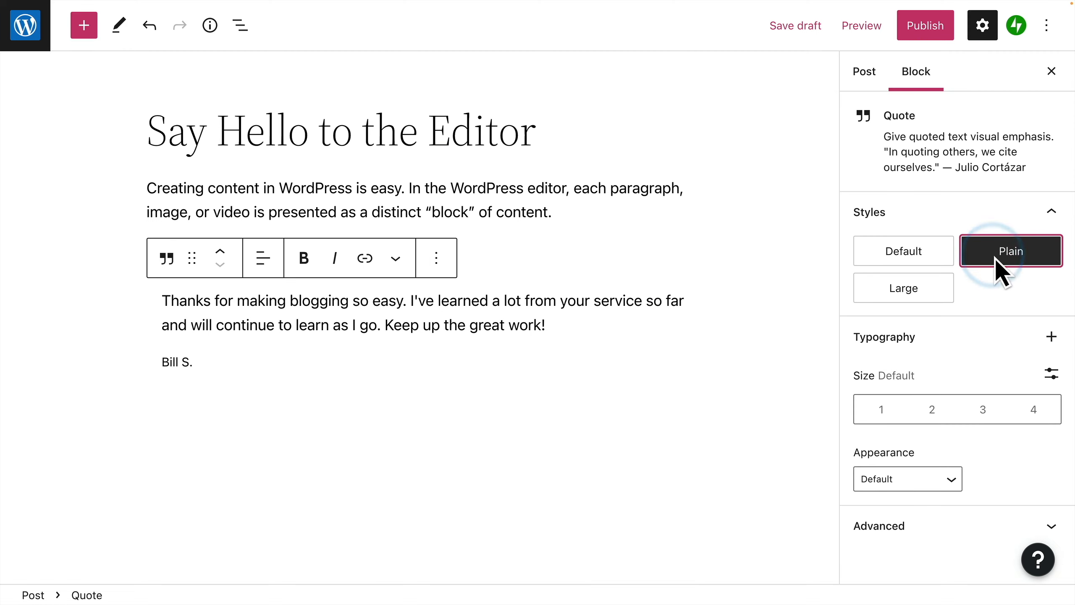
{"action": "left_click", "coordinate": [903, 288]}
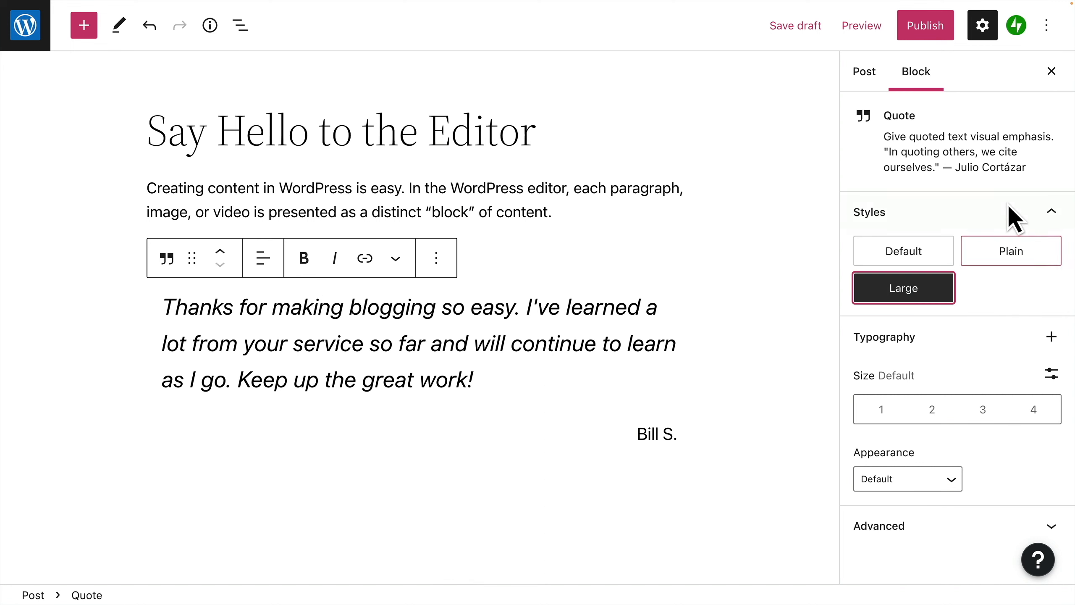